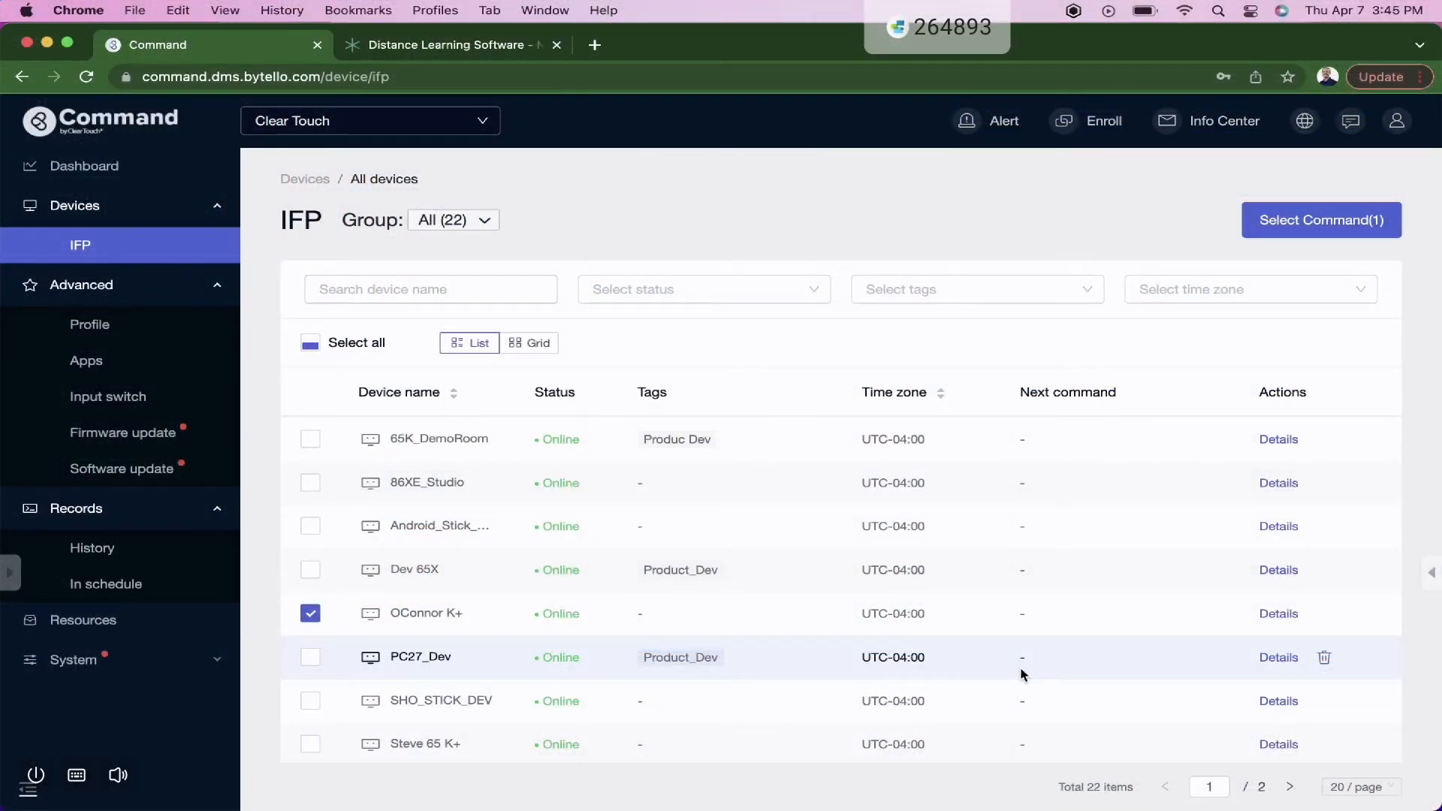
mouse_move(1314, 384)
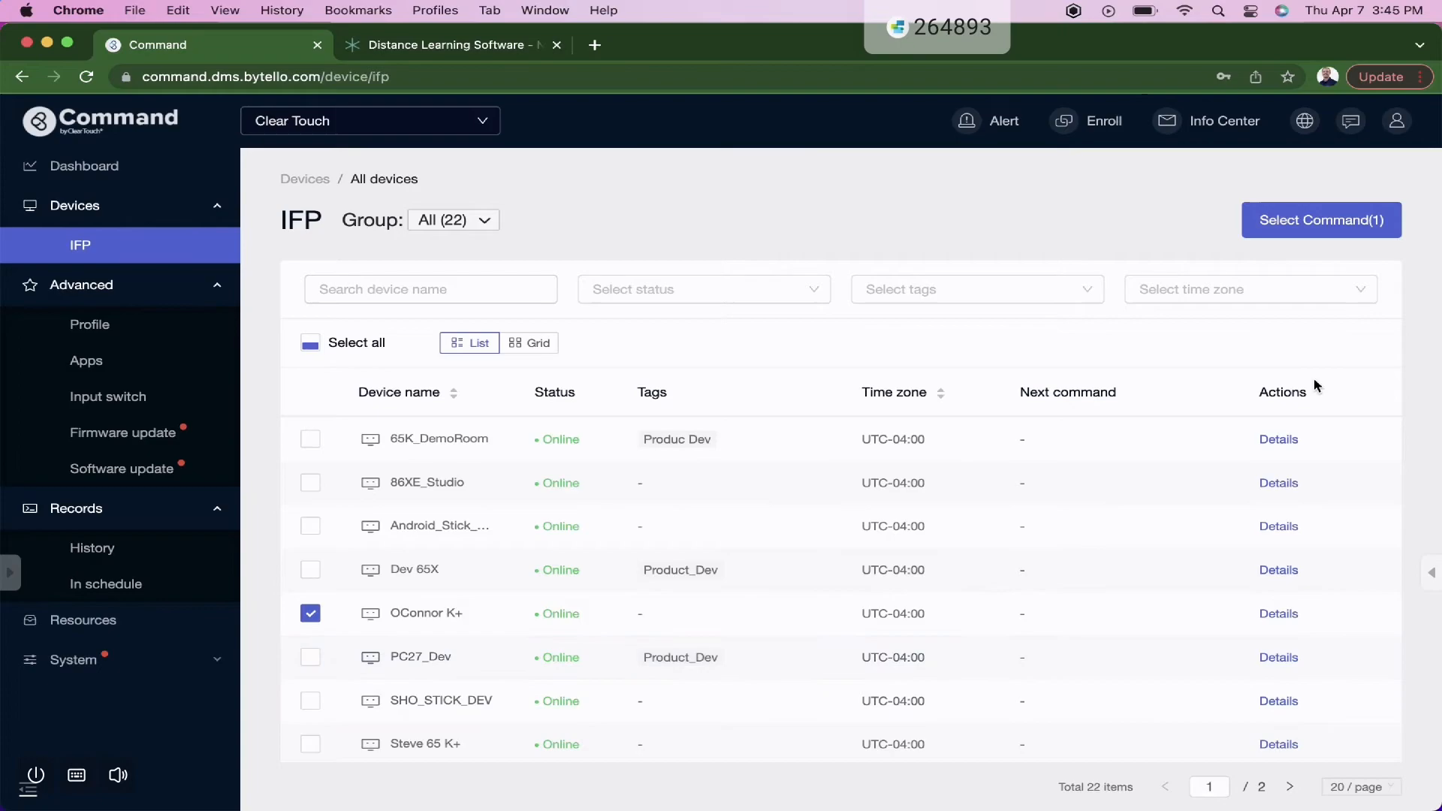
- Show the command list for the checked OConnor K+ display via Select Command (1)
left_click(1320, 220)
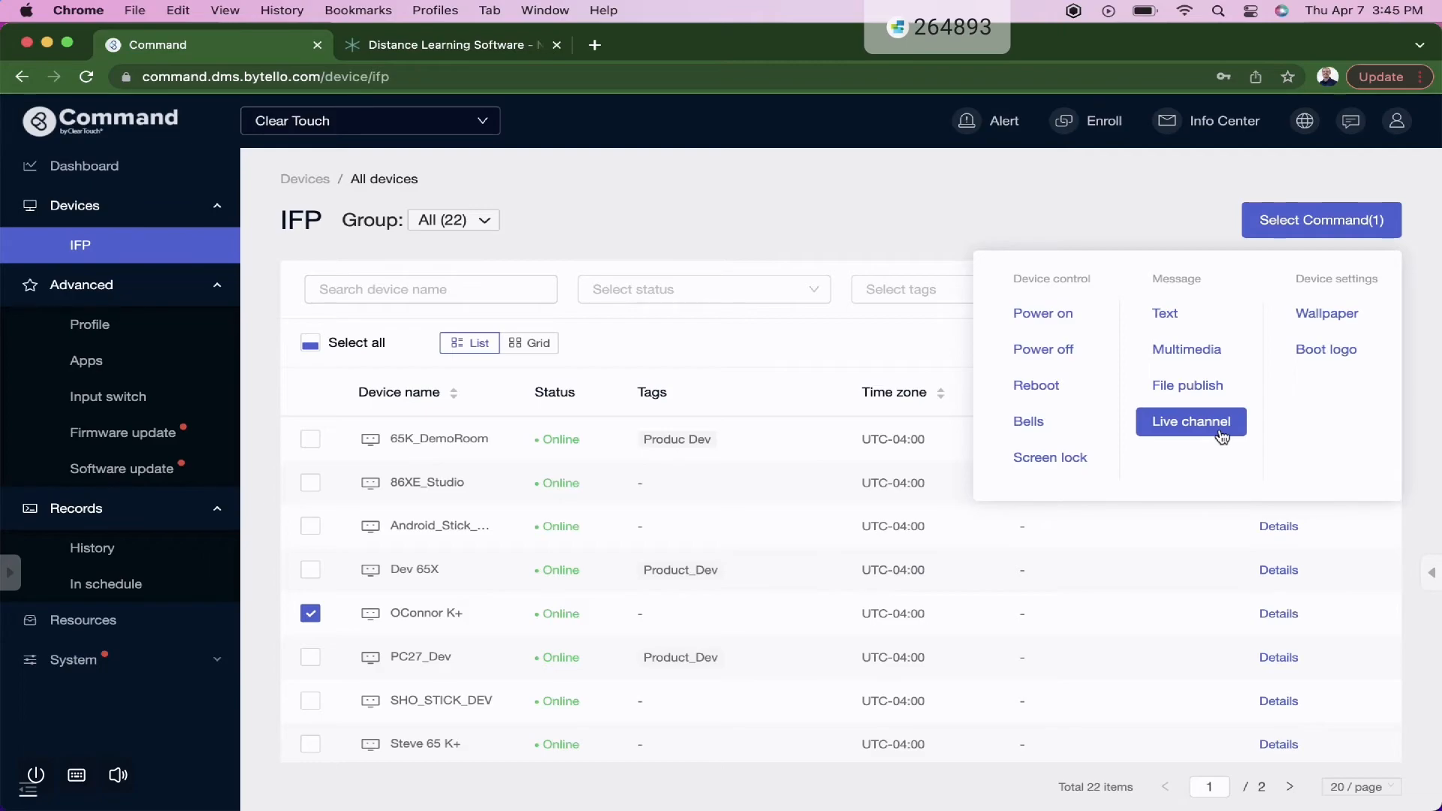
left_click(1189, 421)
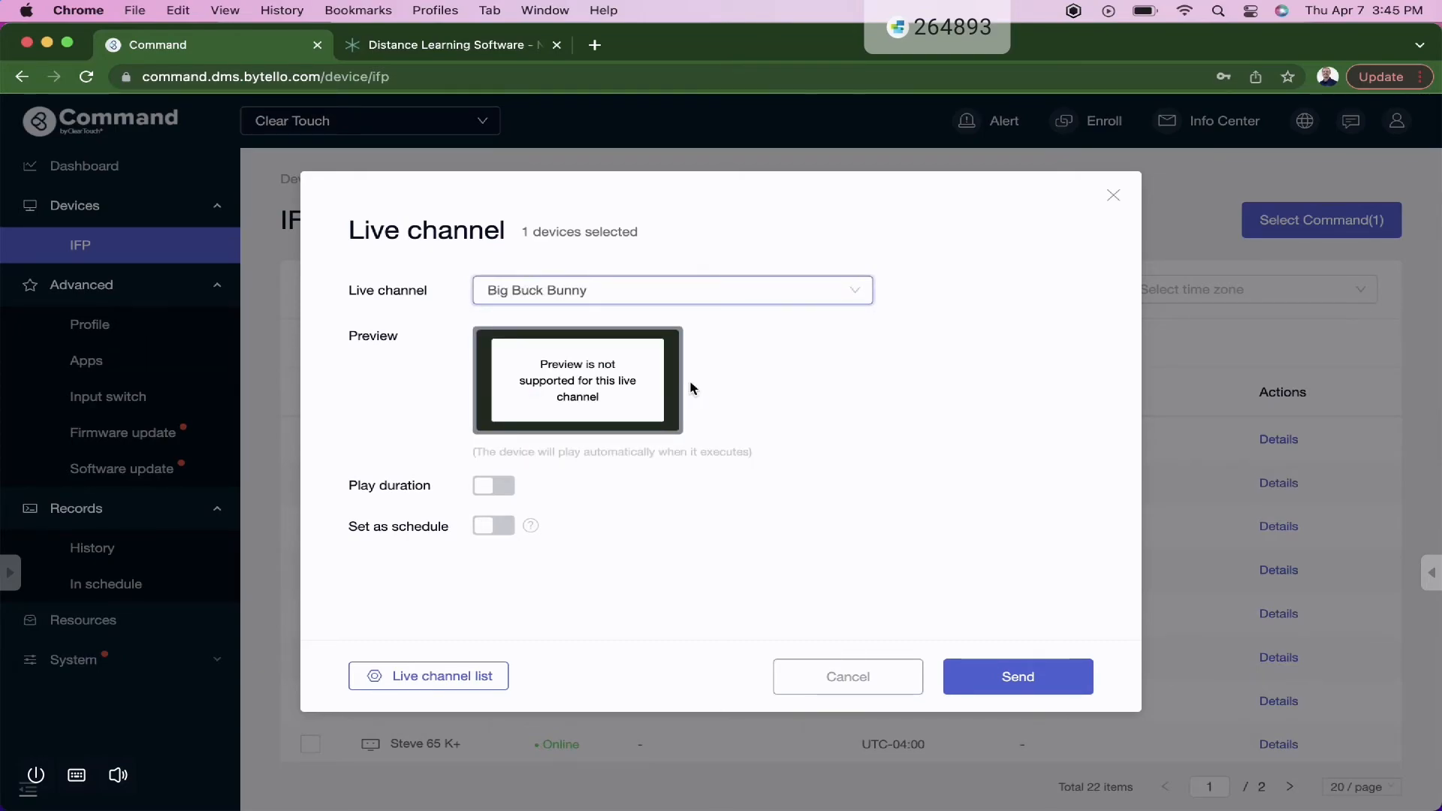
mouse_move(516, 494)
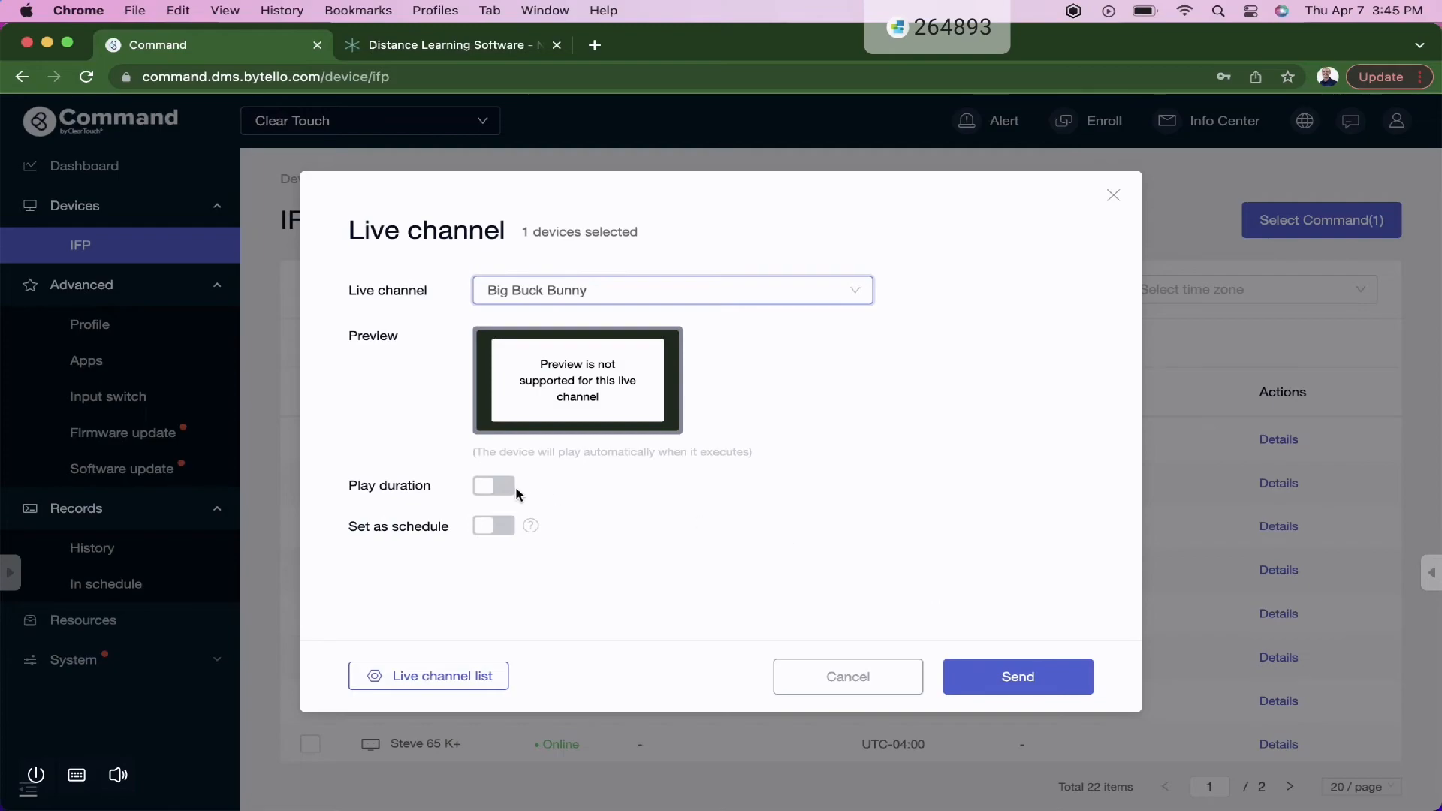
mouse_move(516, 496)
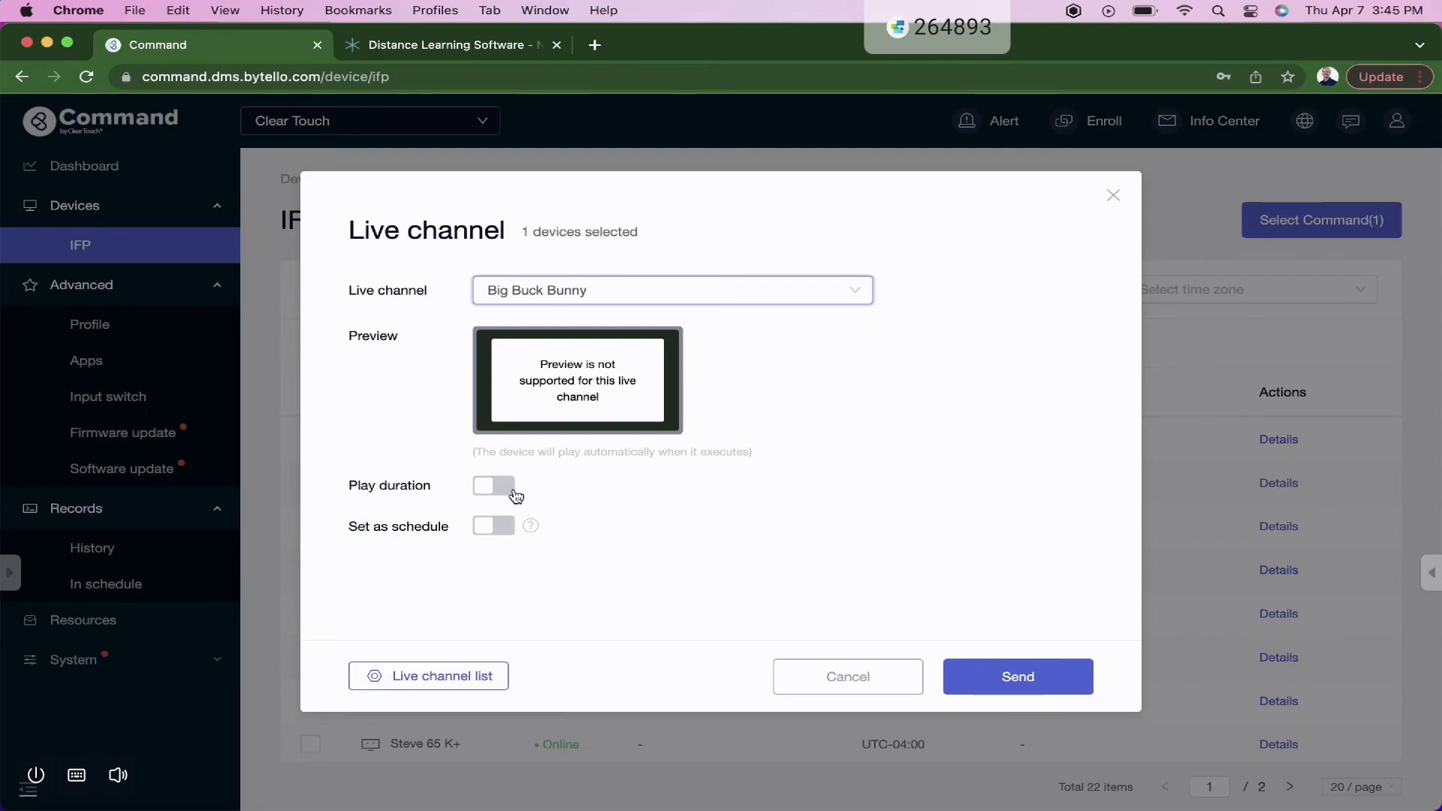
mouse_move(486, 494)
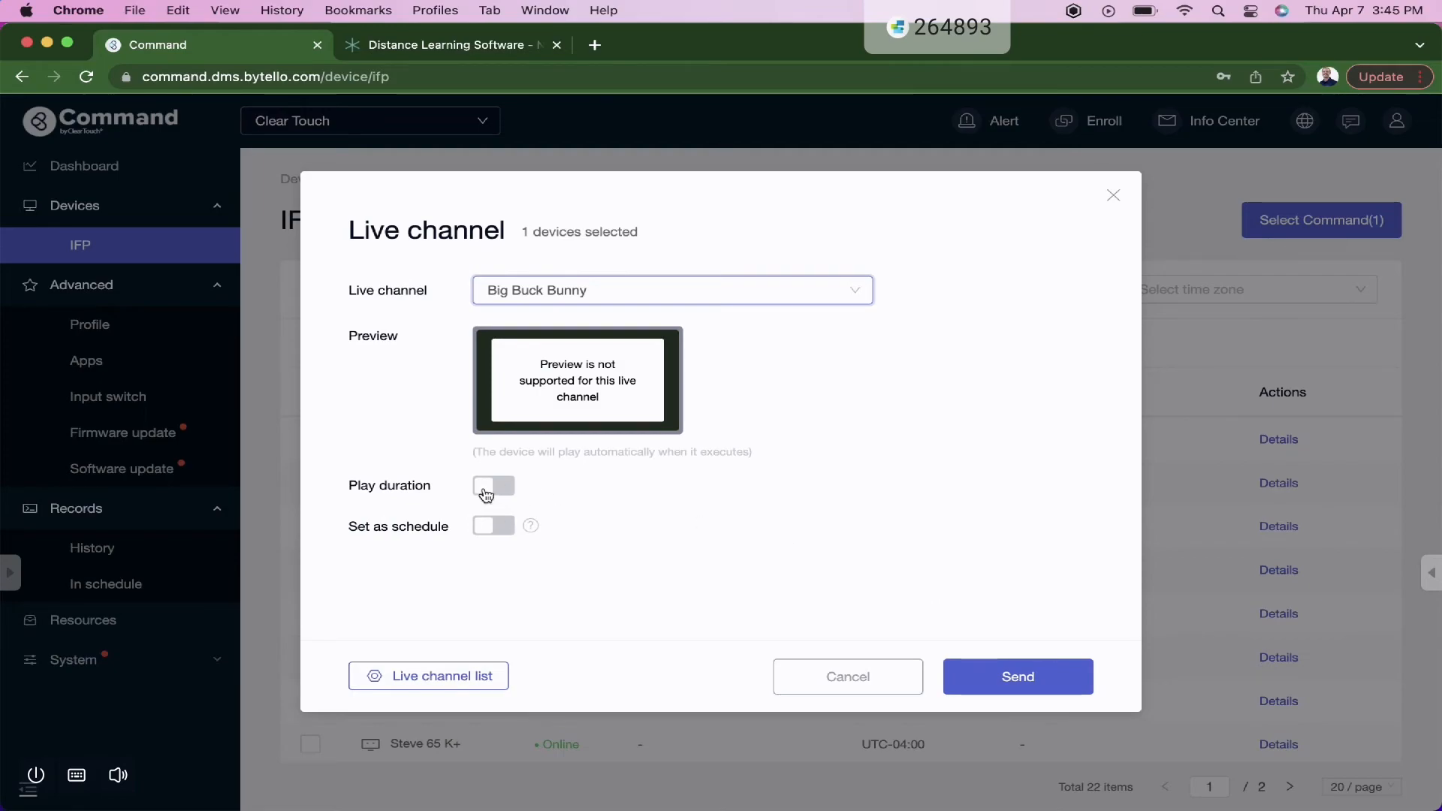
mouse_move(1016, 676)
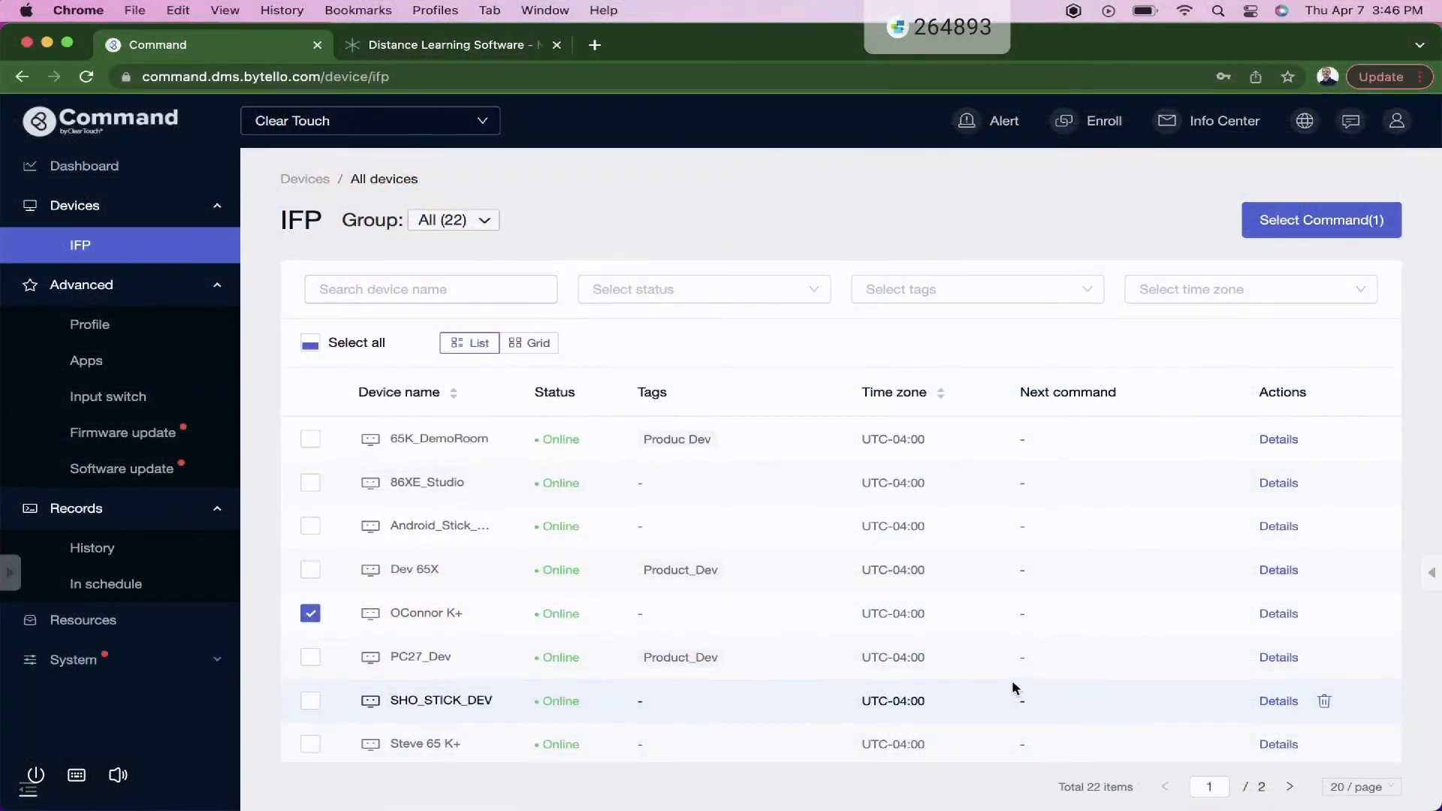
mouse_move(1081, 548)
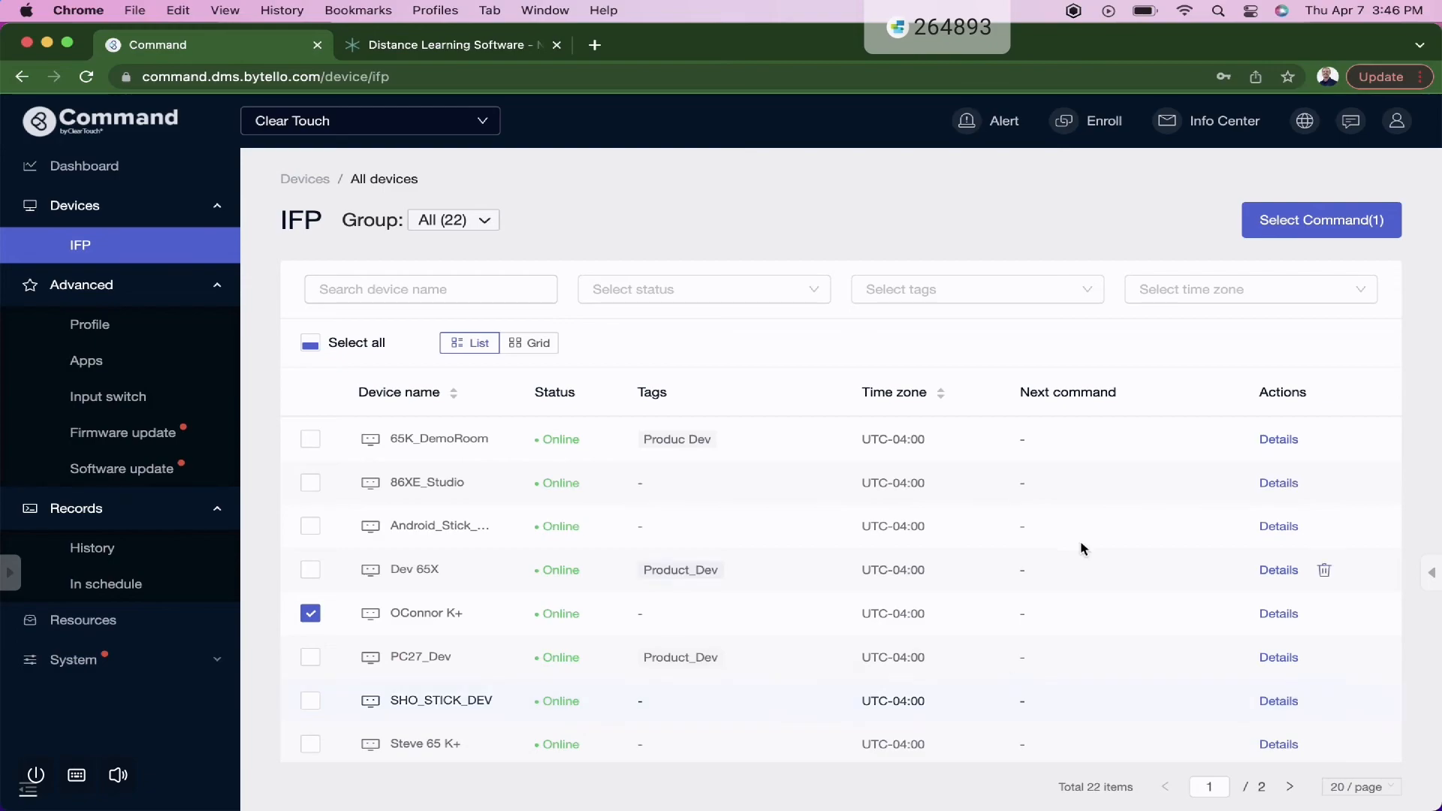
left_click(1003, 120)
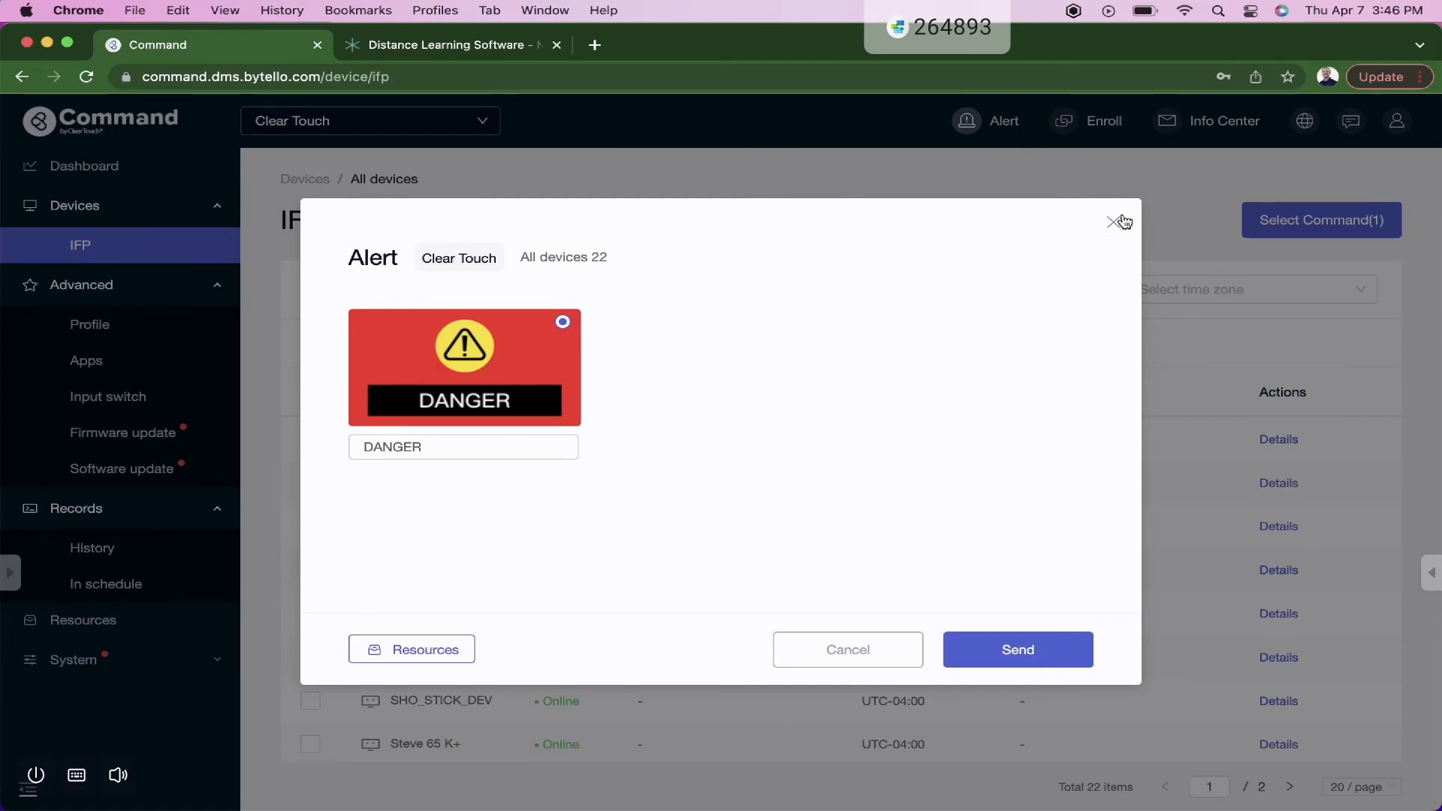
left_click(1119, 222)
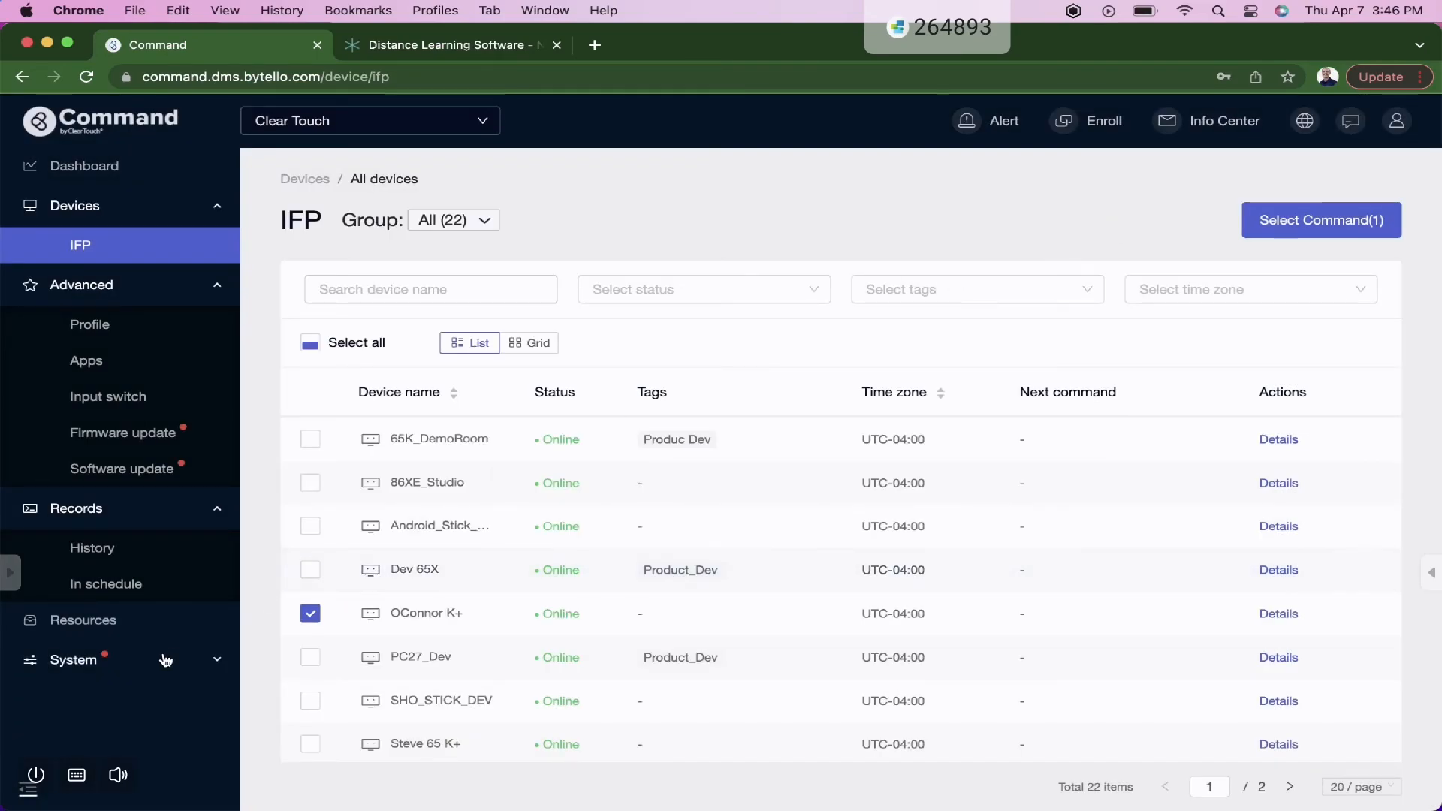
- From System > Users' Add user role list, start a new custom role and browse its permissions
left_click(73, 659)
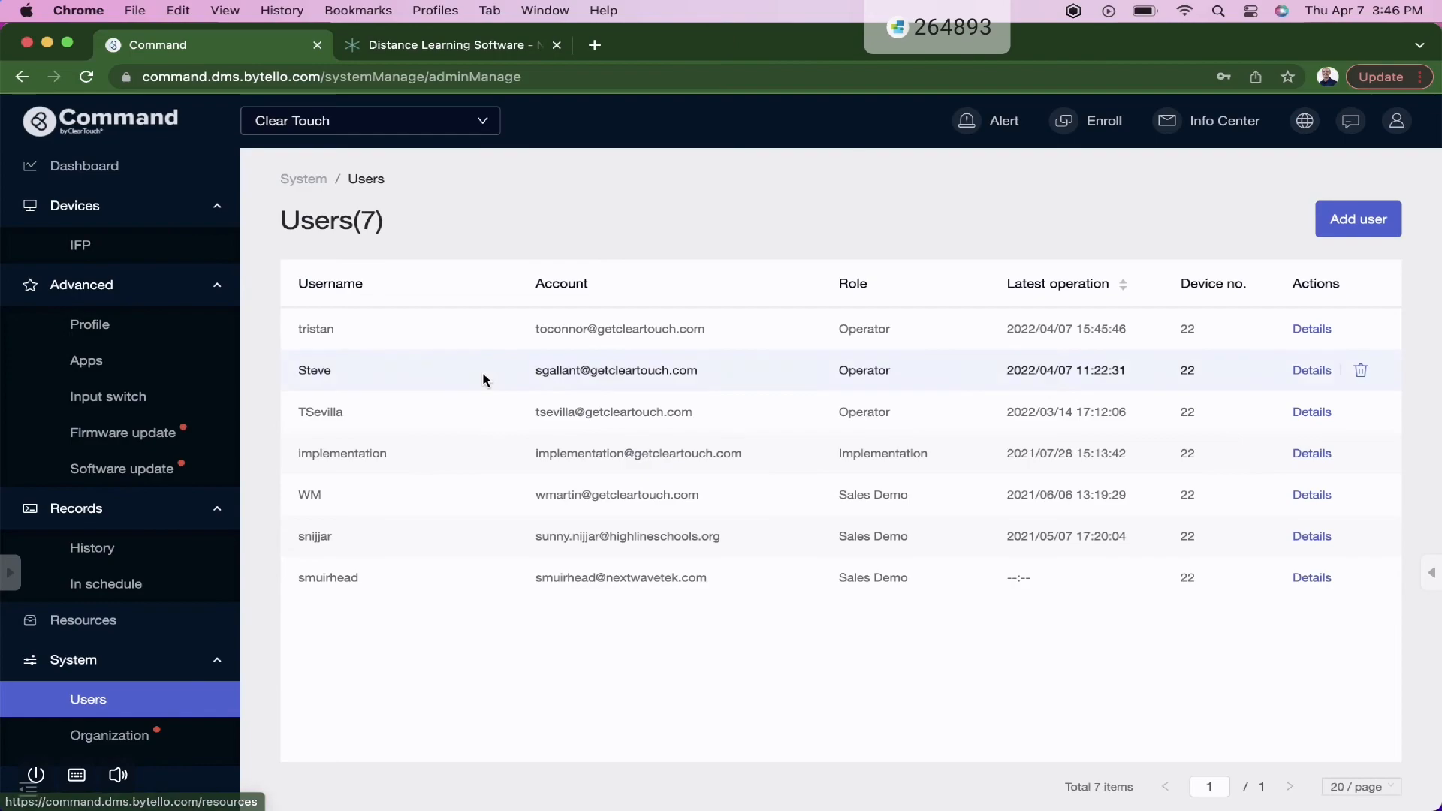
left_click(1357, 219)
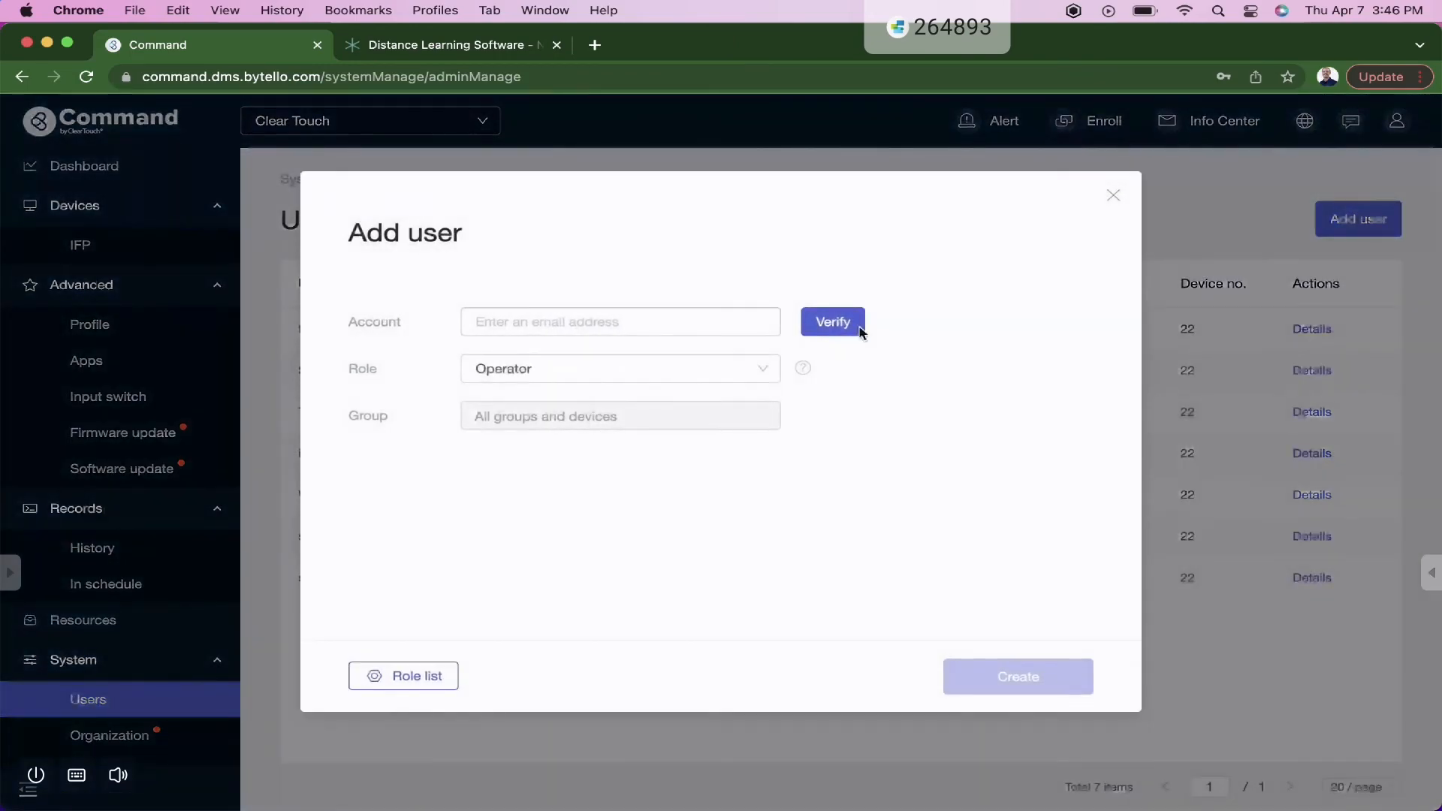
mouse_move(589, 450)
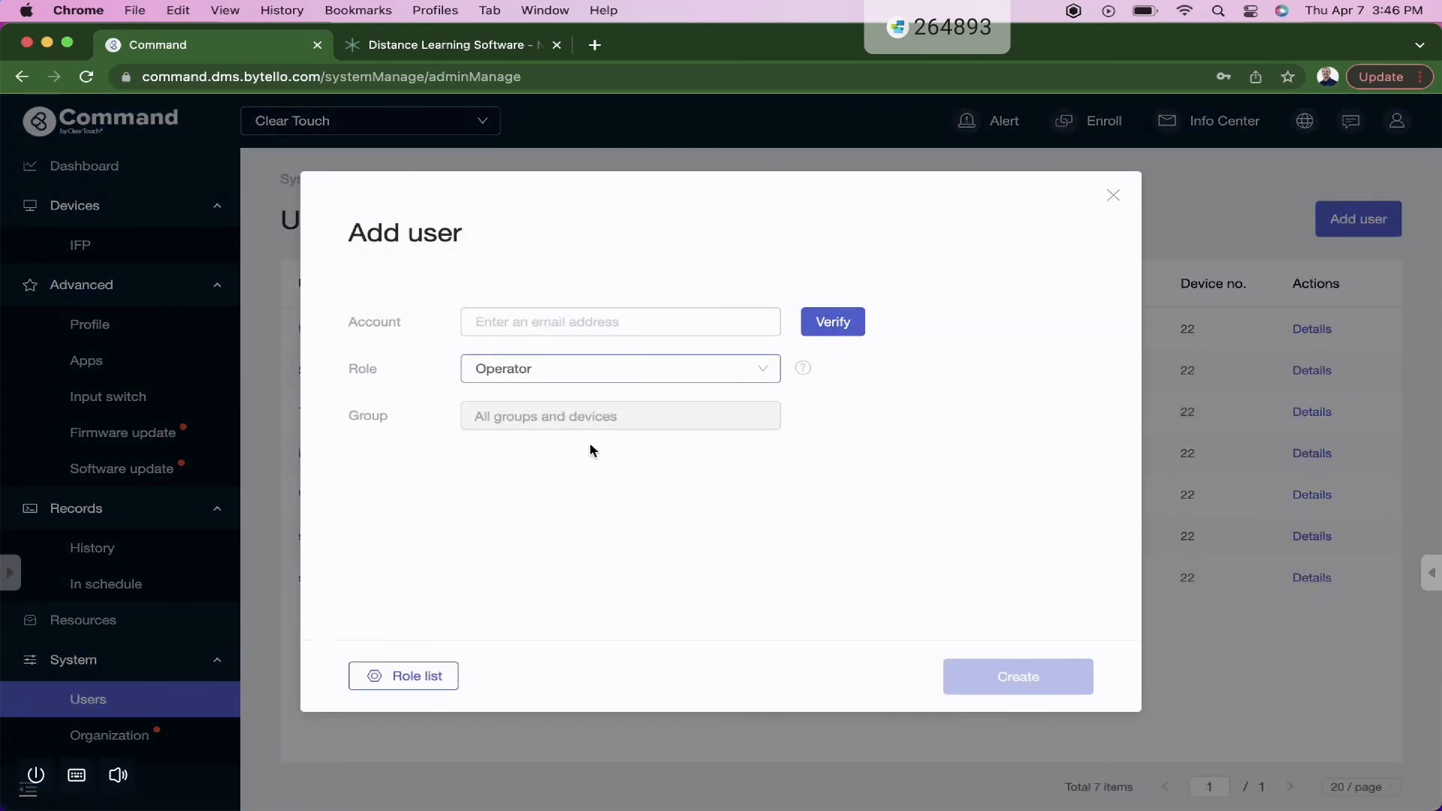
left_click(403, 676)
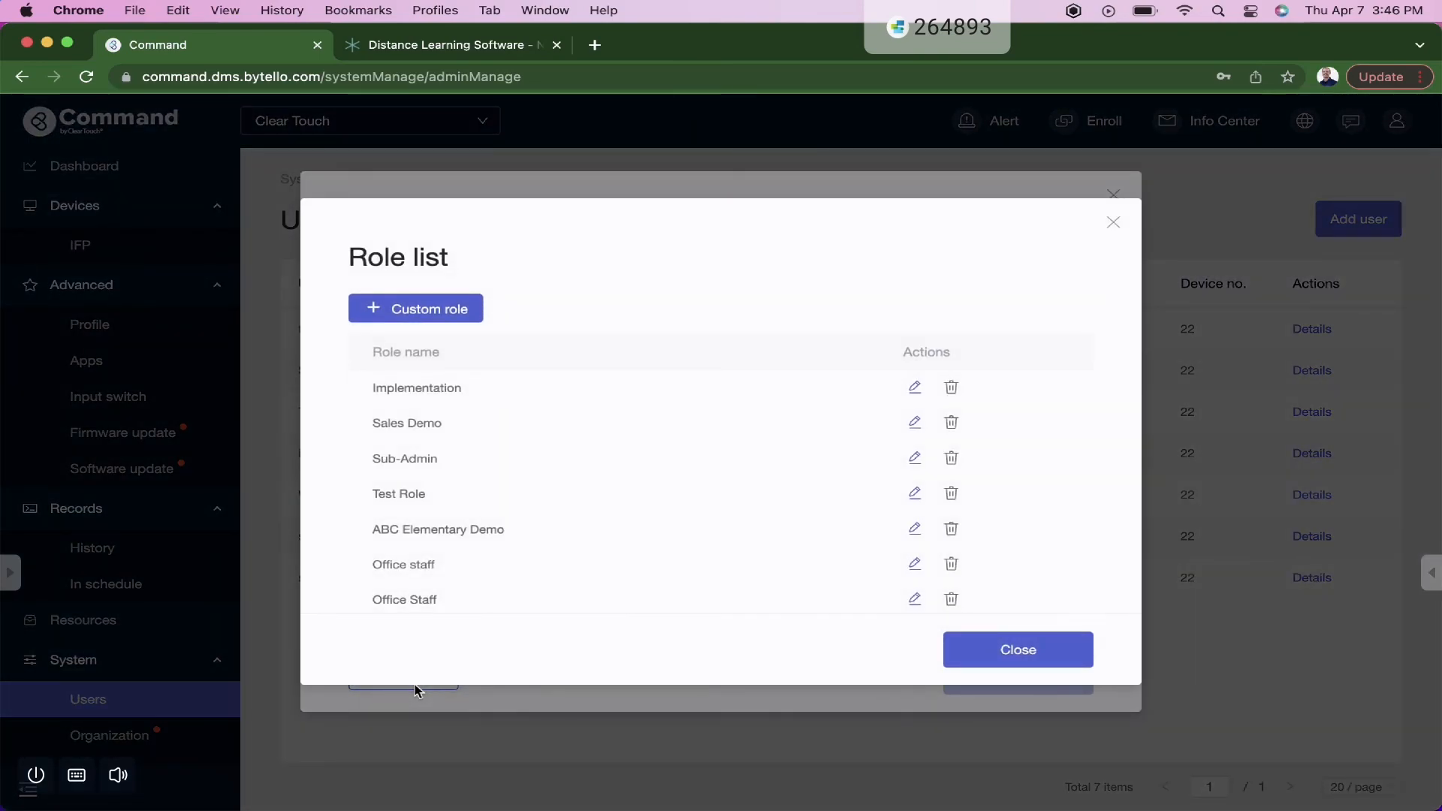
left_click(414, 308)
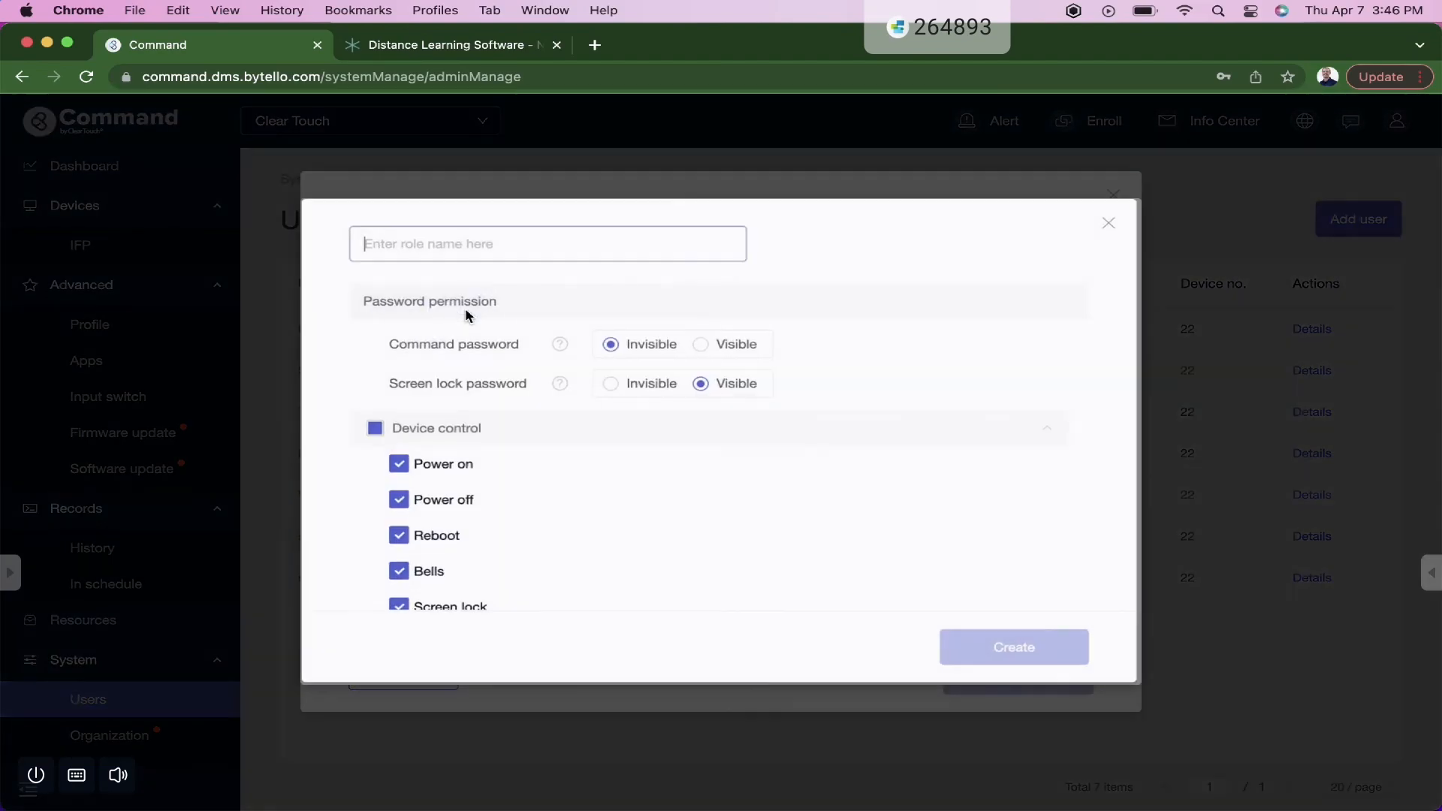
scroll("down", 3)
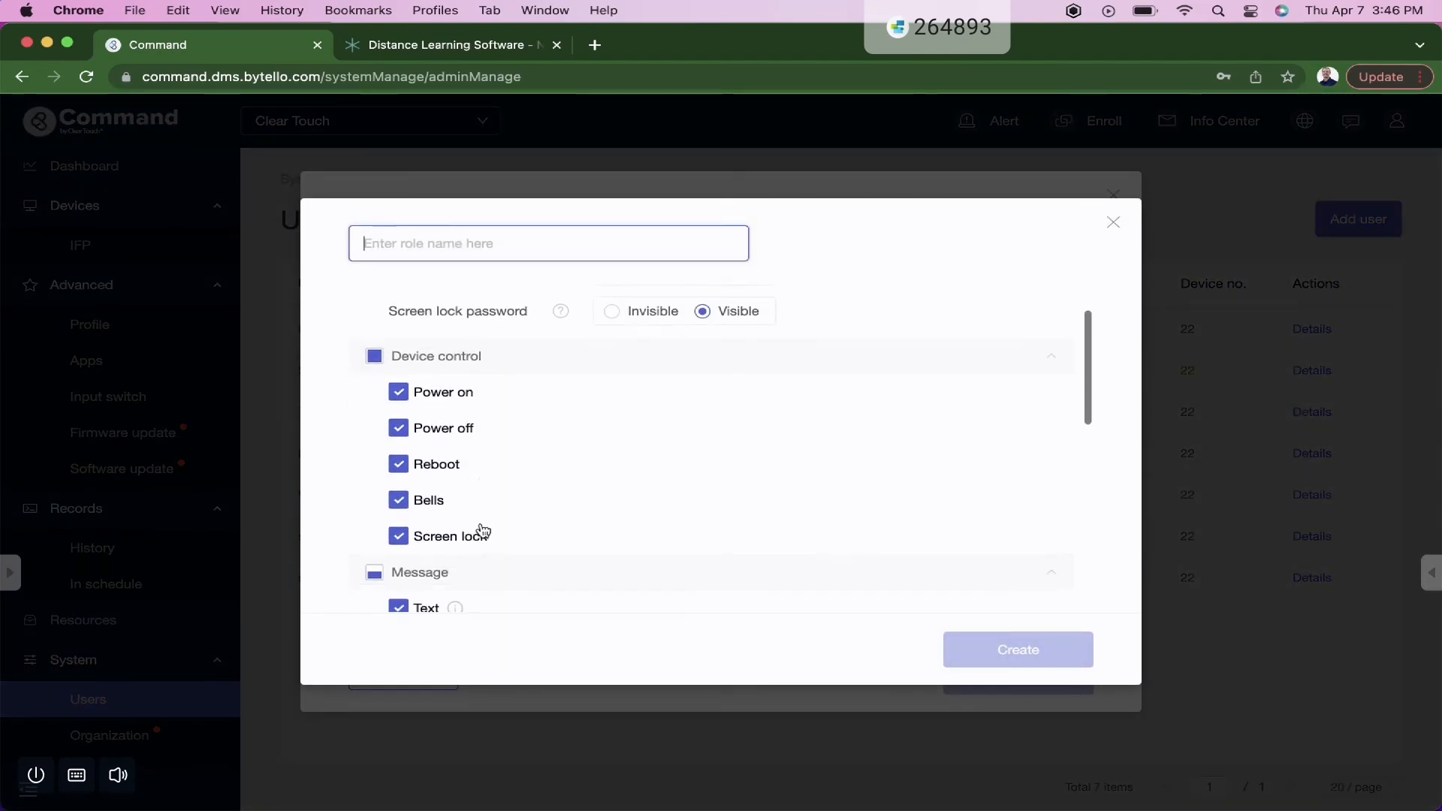